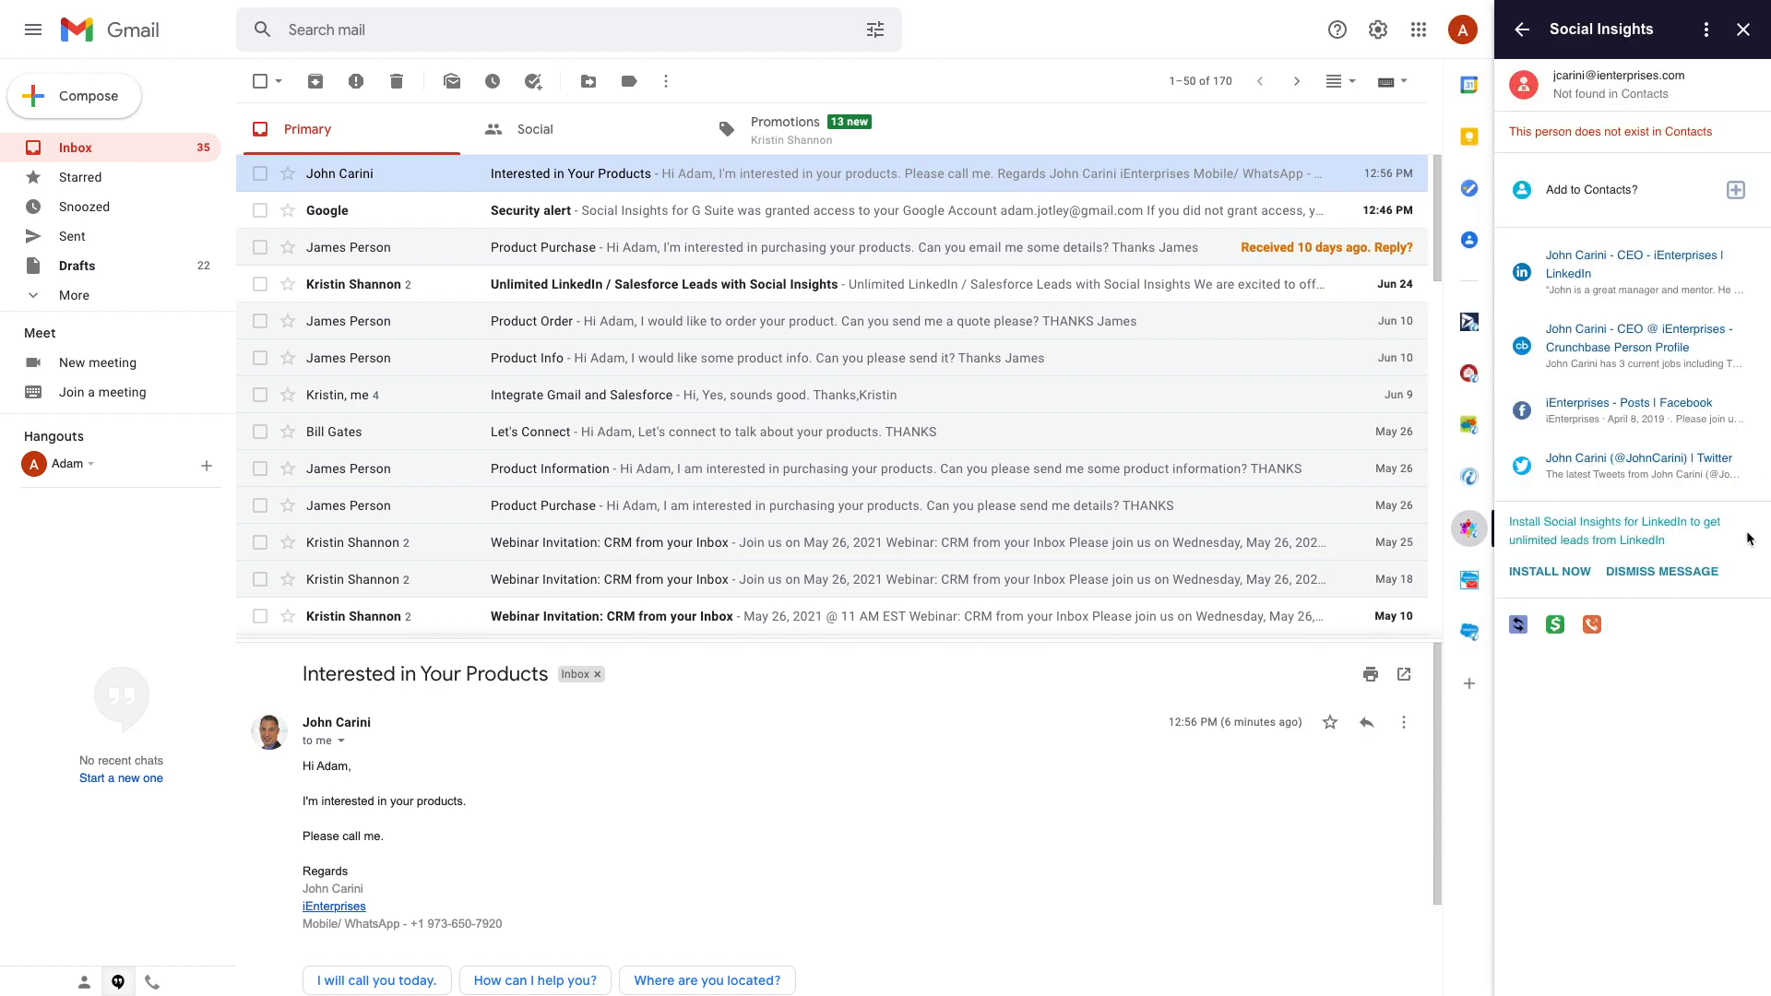
{"action": "mouse_move", "coordinate": [1587, 329]}
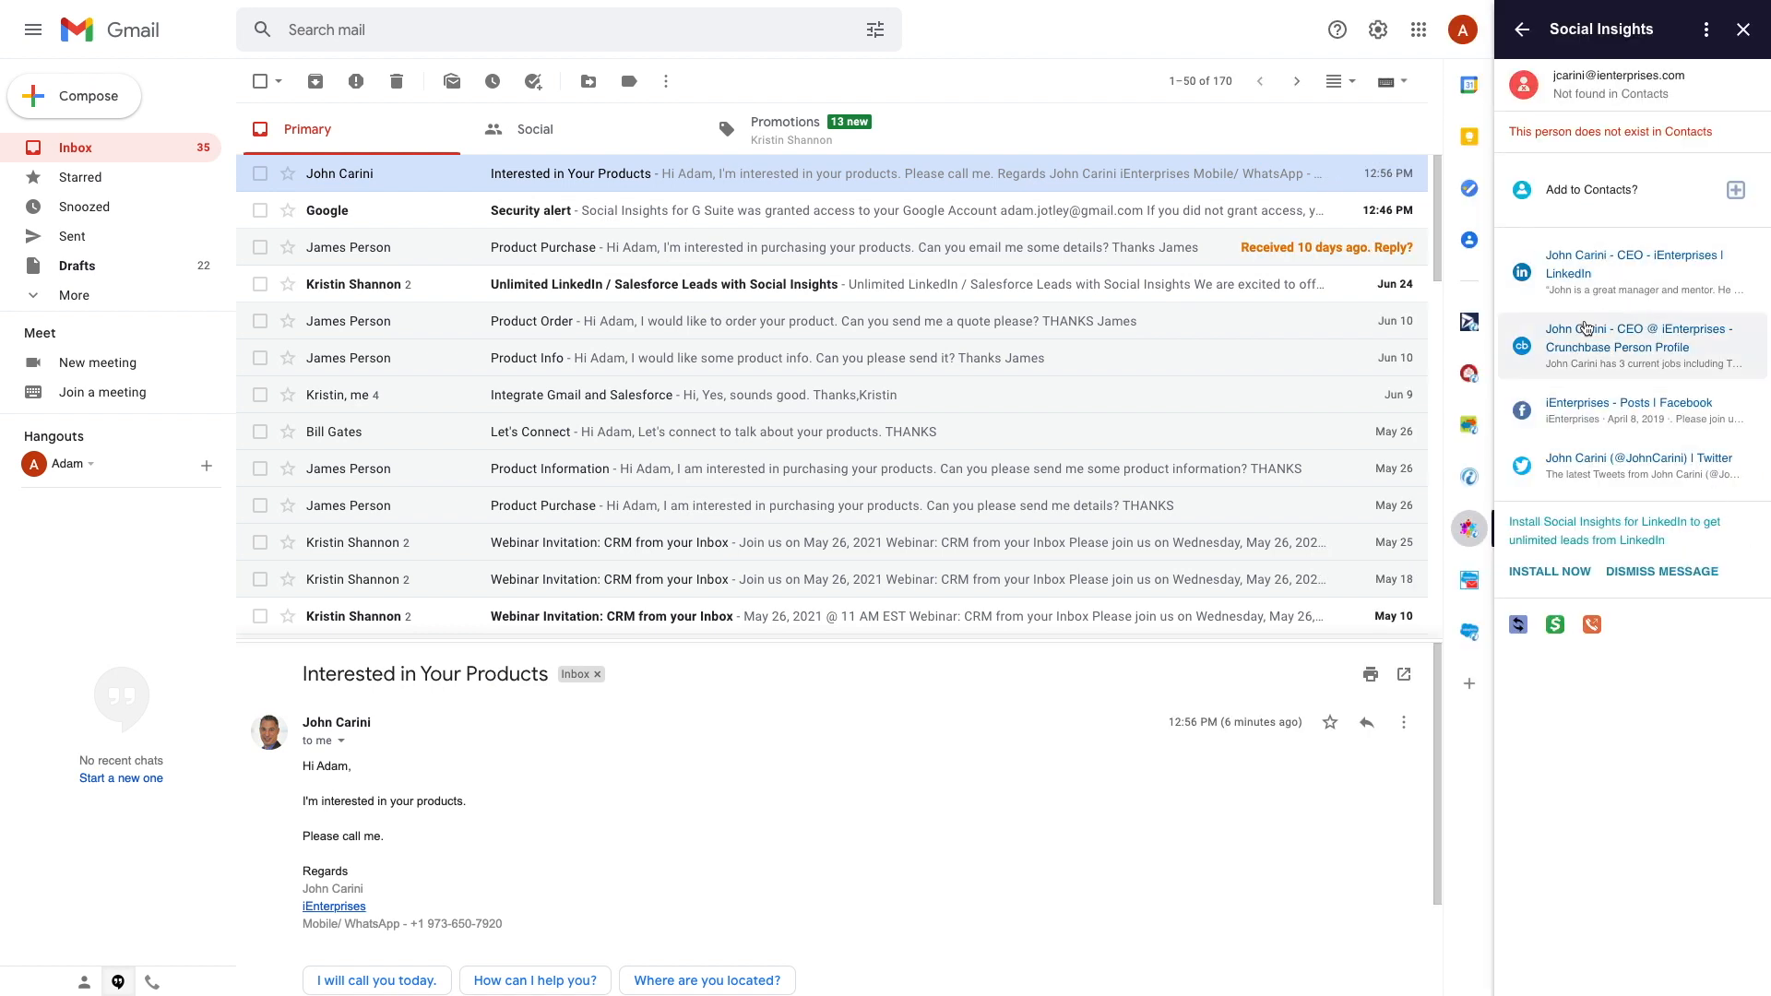
{"action": "mouse_move", "coordinate": [1699, 282]}
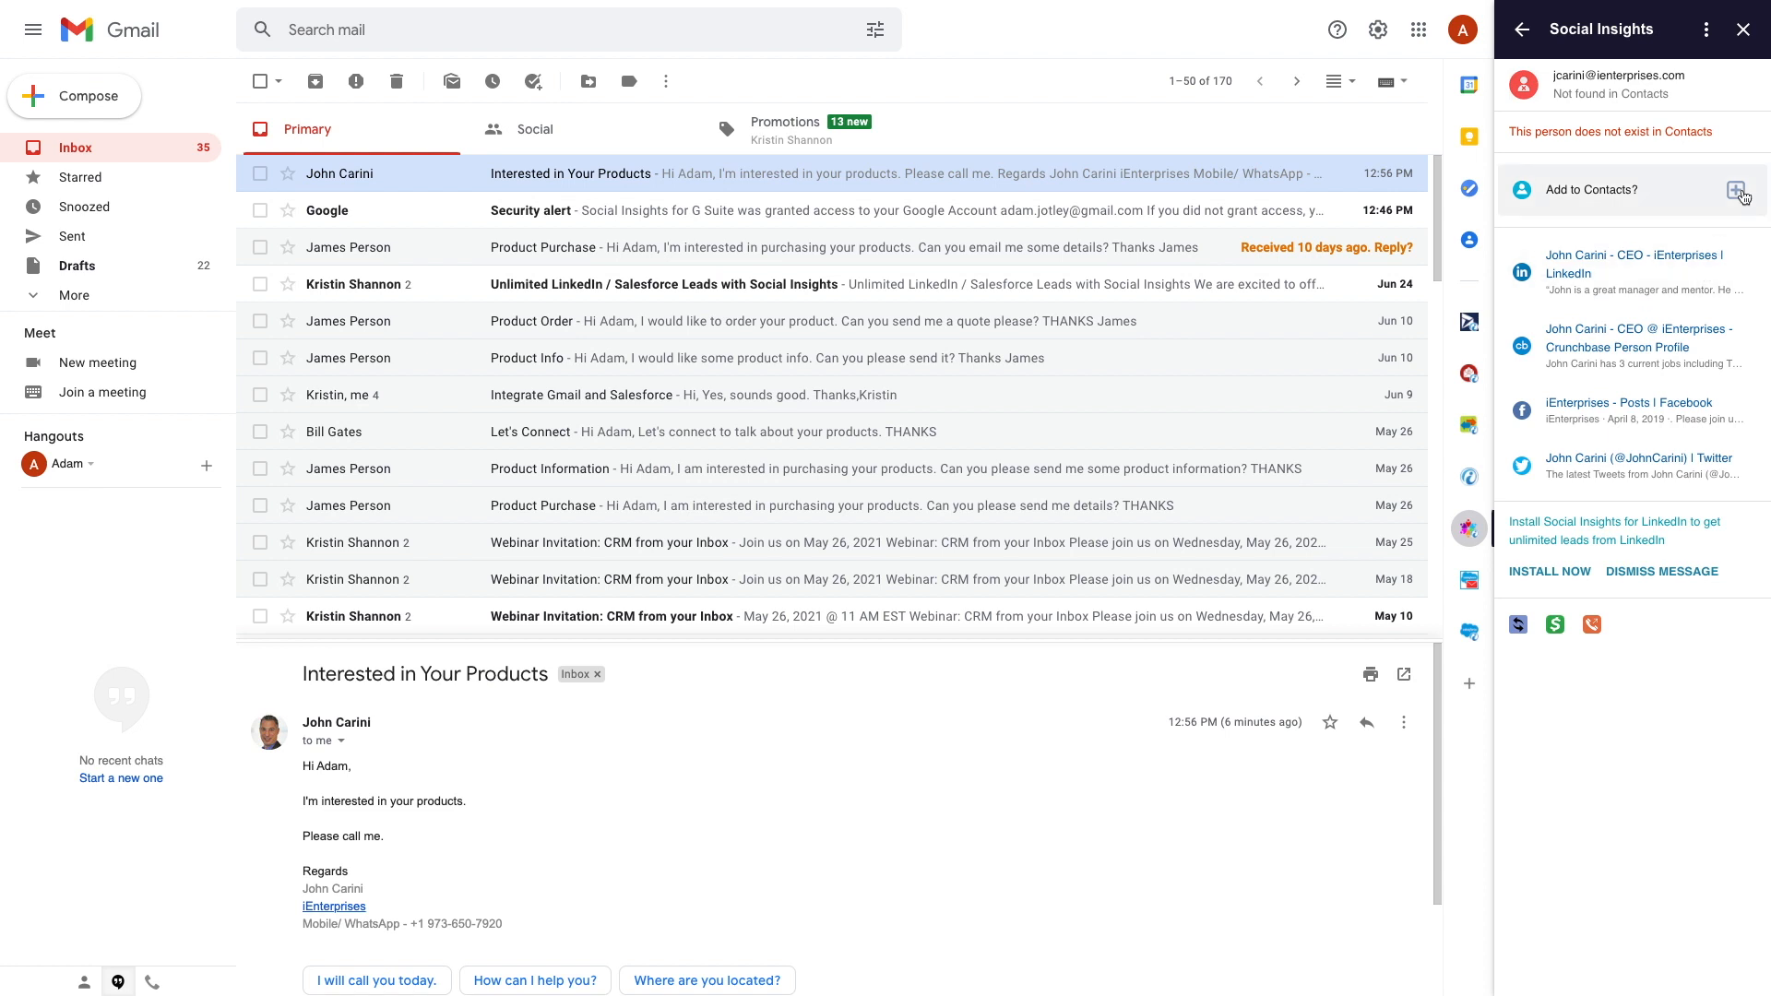
Step: Add the unknown Gmail sender to Google Contacts from the Social Insights sidebar
{"action": "left_click", "coordinate": [1737, 190]}
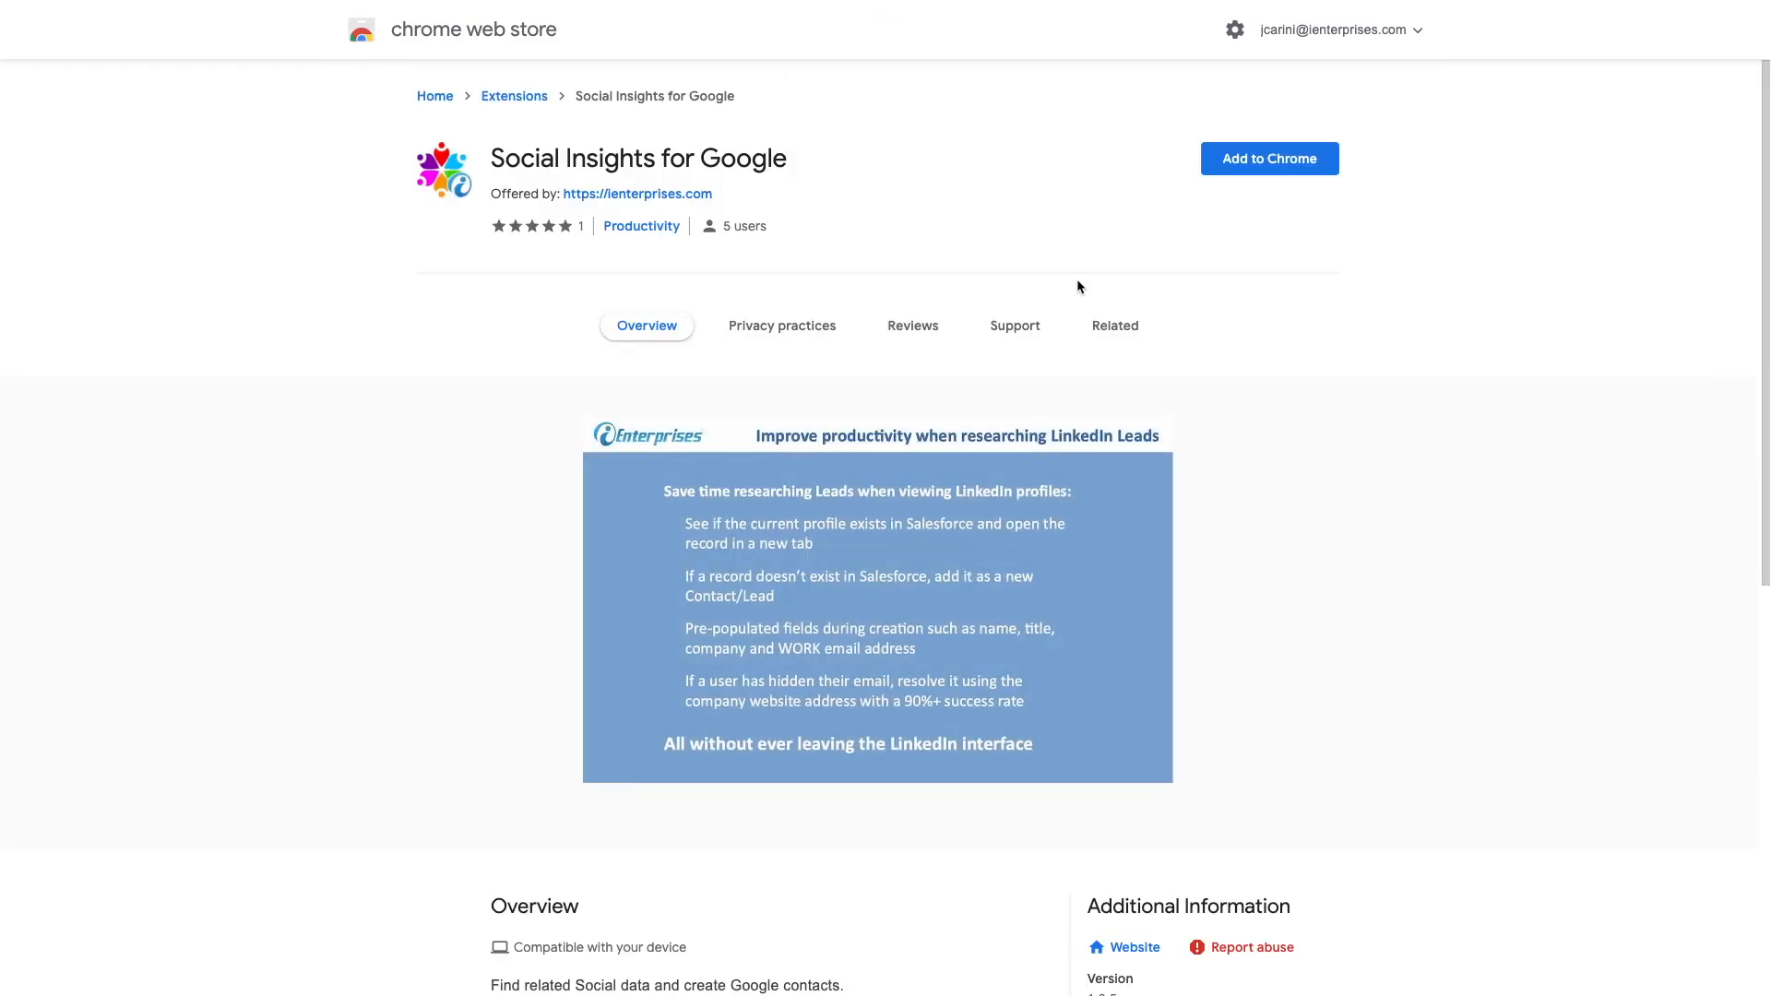
Step: Add Social Insights for Google to Chrome and confirm the extension install
{"action": "left_click", "coordinate": [1267, 158]}
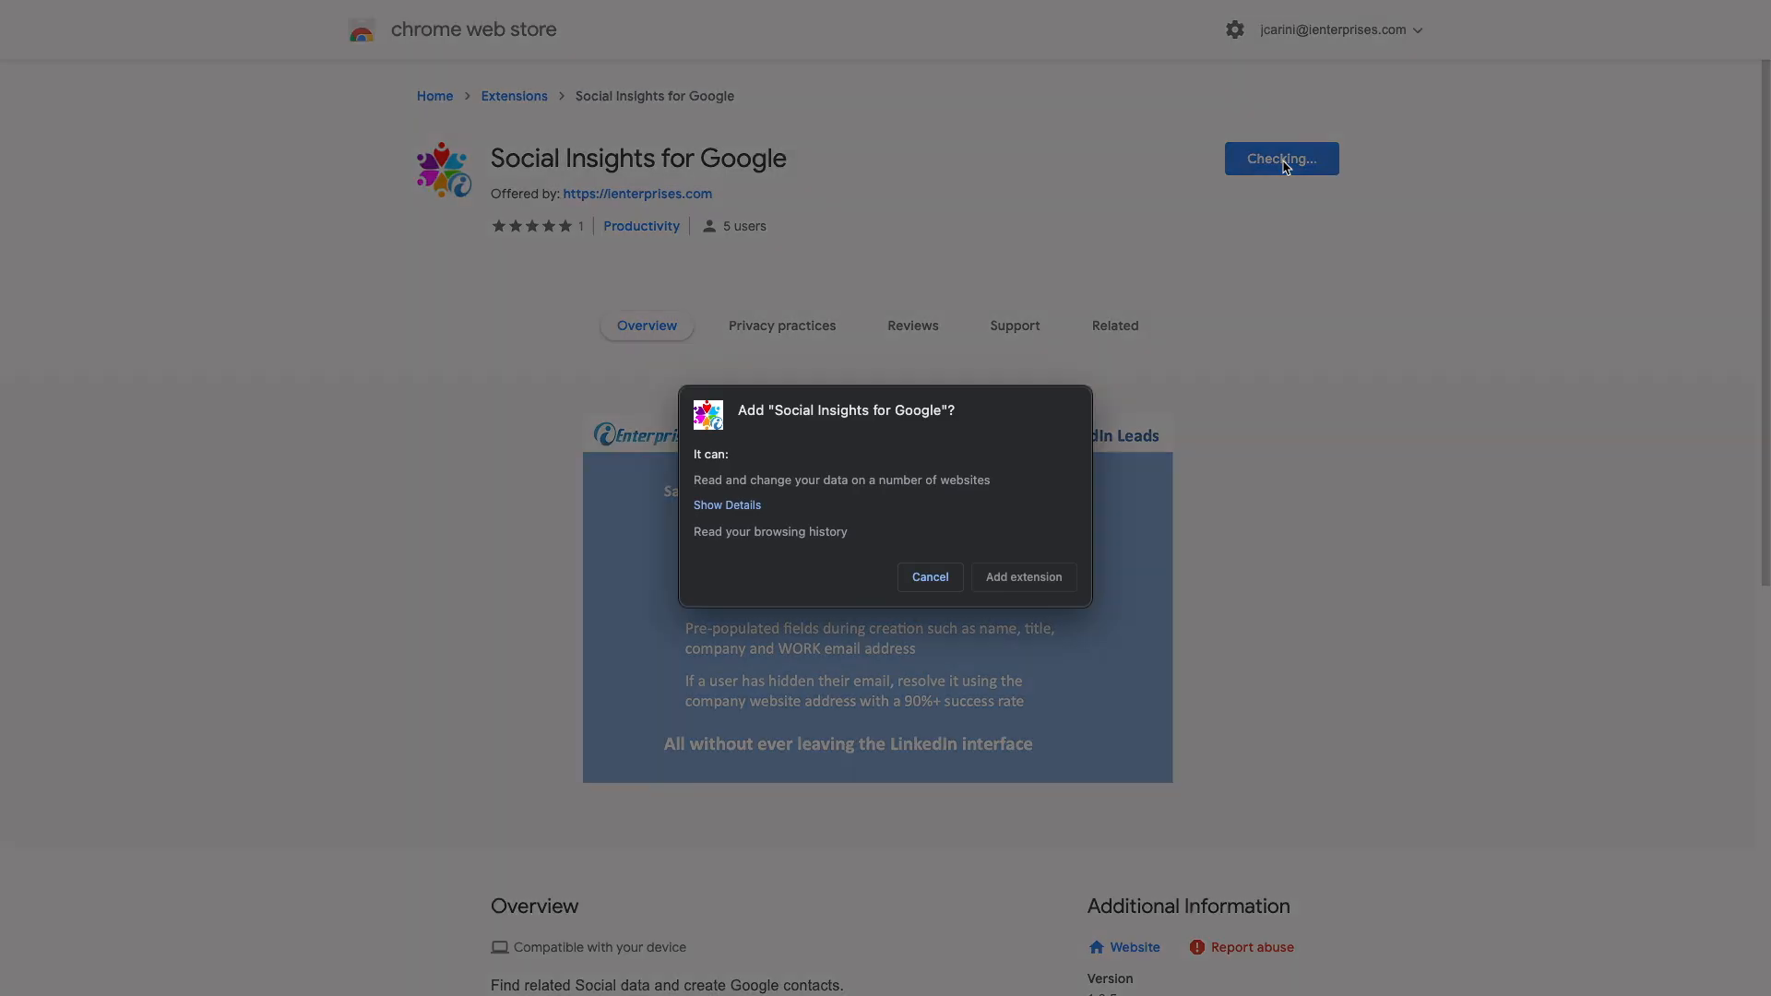
{"action": "left_click", "coordinate": [1020, 577]}
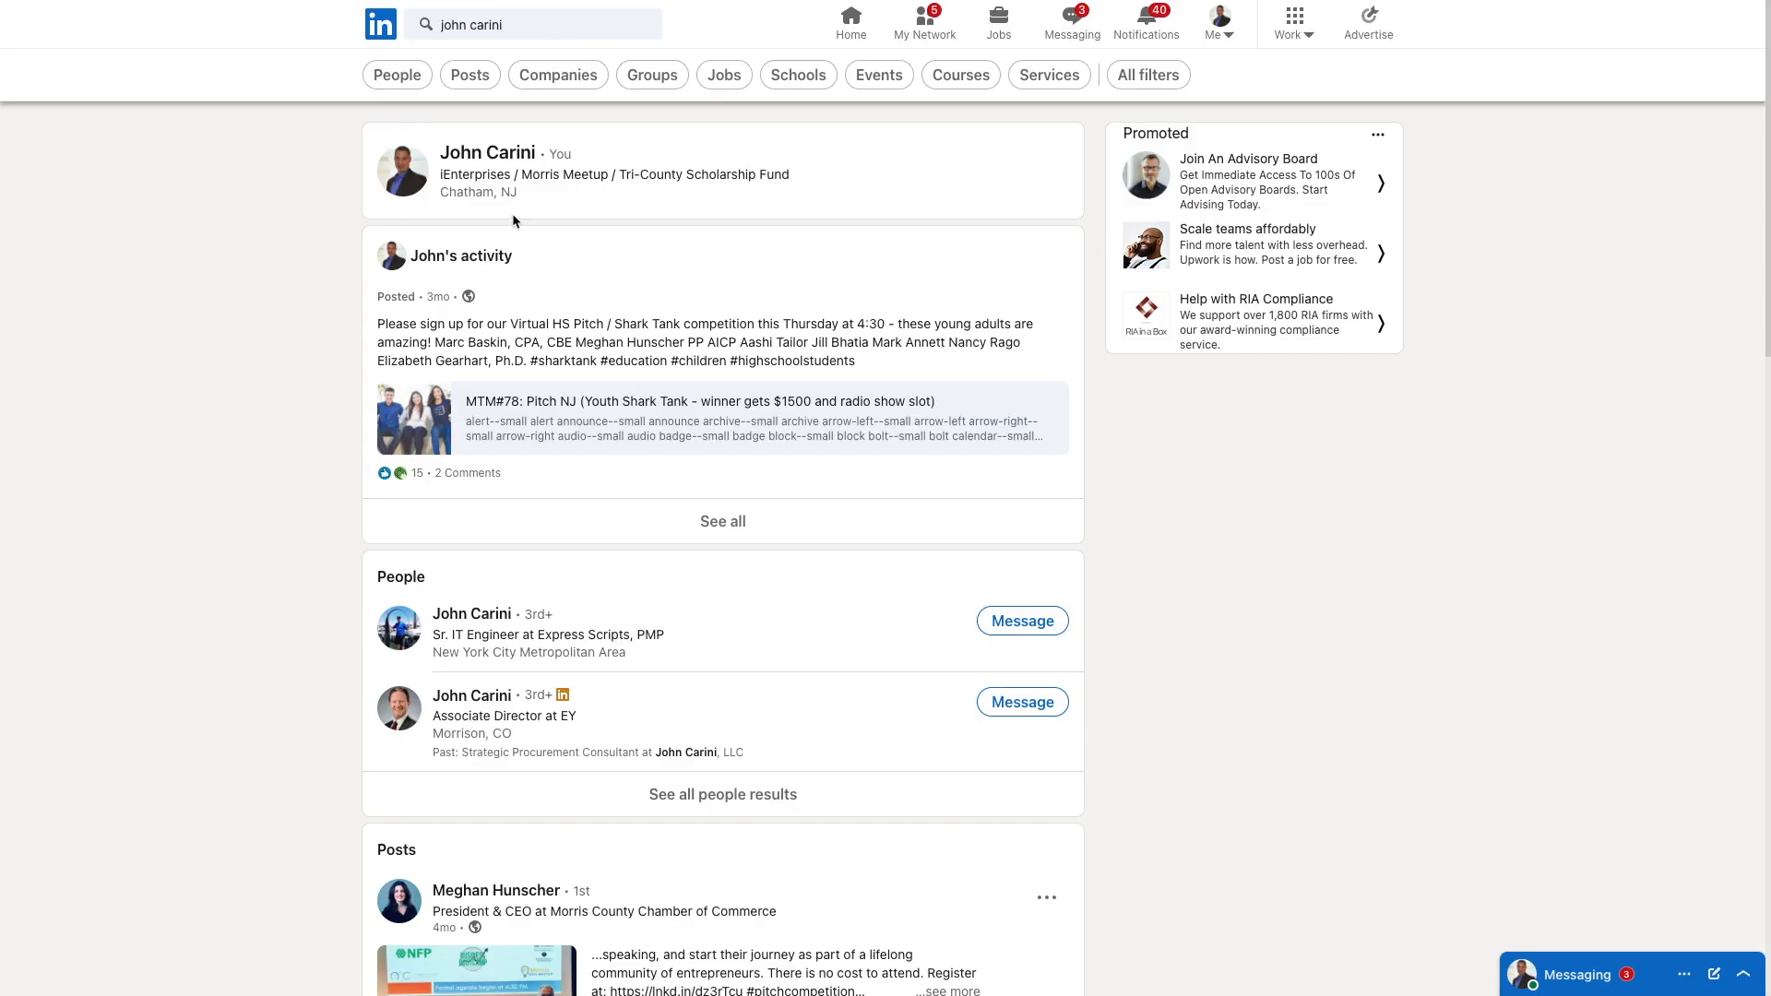
{"action": "mouse_move", "coordinate": [487, 154]}
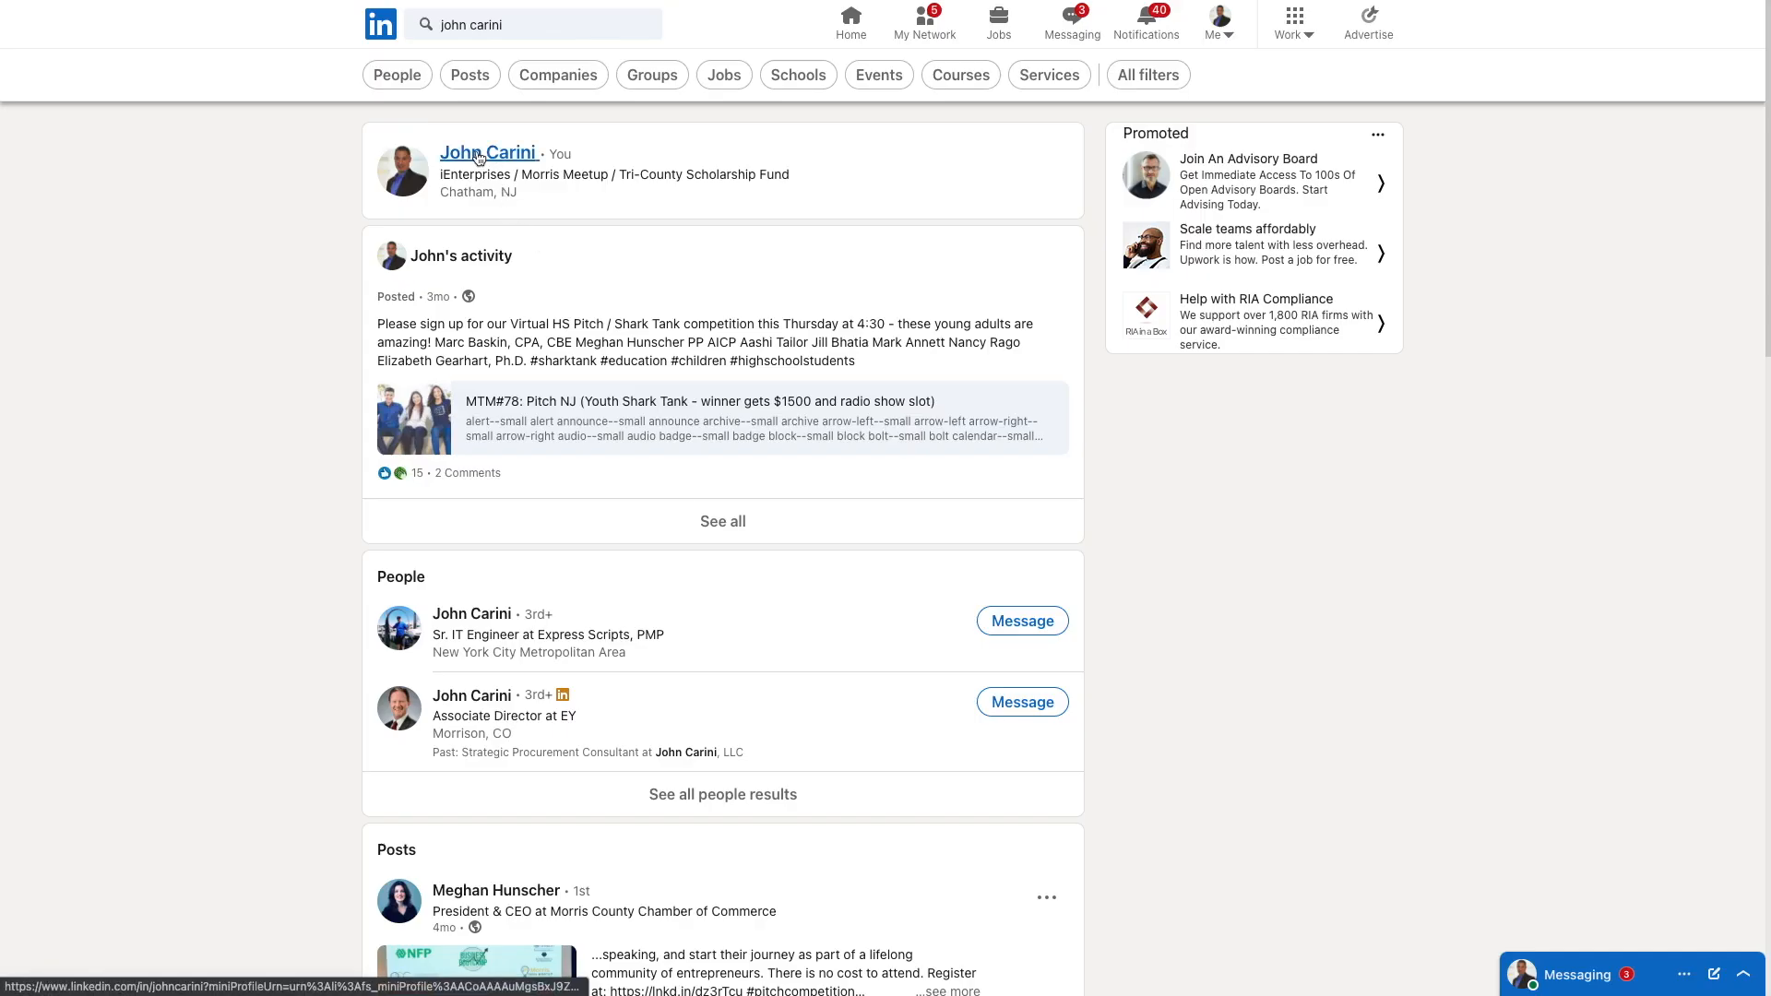
Step: Go from the search results toward Robert Herjavec's LinkedIn profile with the Social Insights panel
{"action": "left_click", "coordinate": [487, 153]}
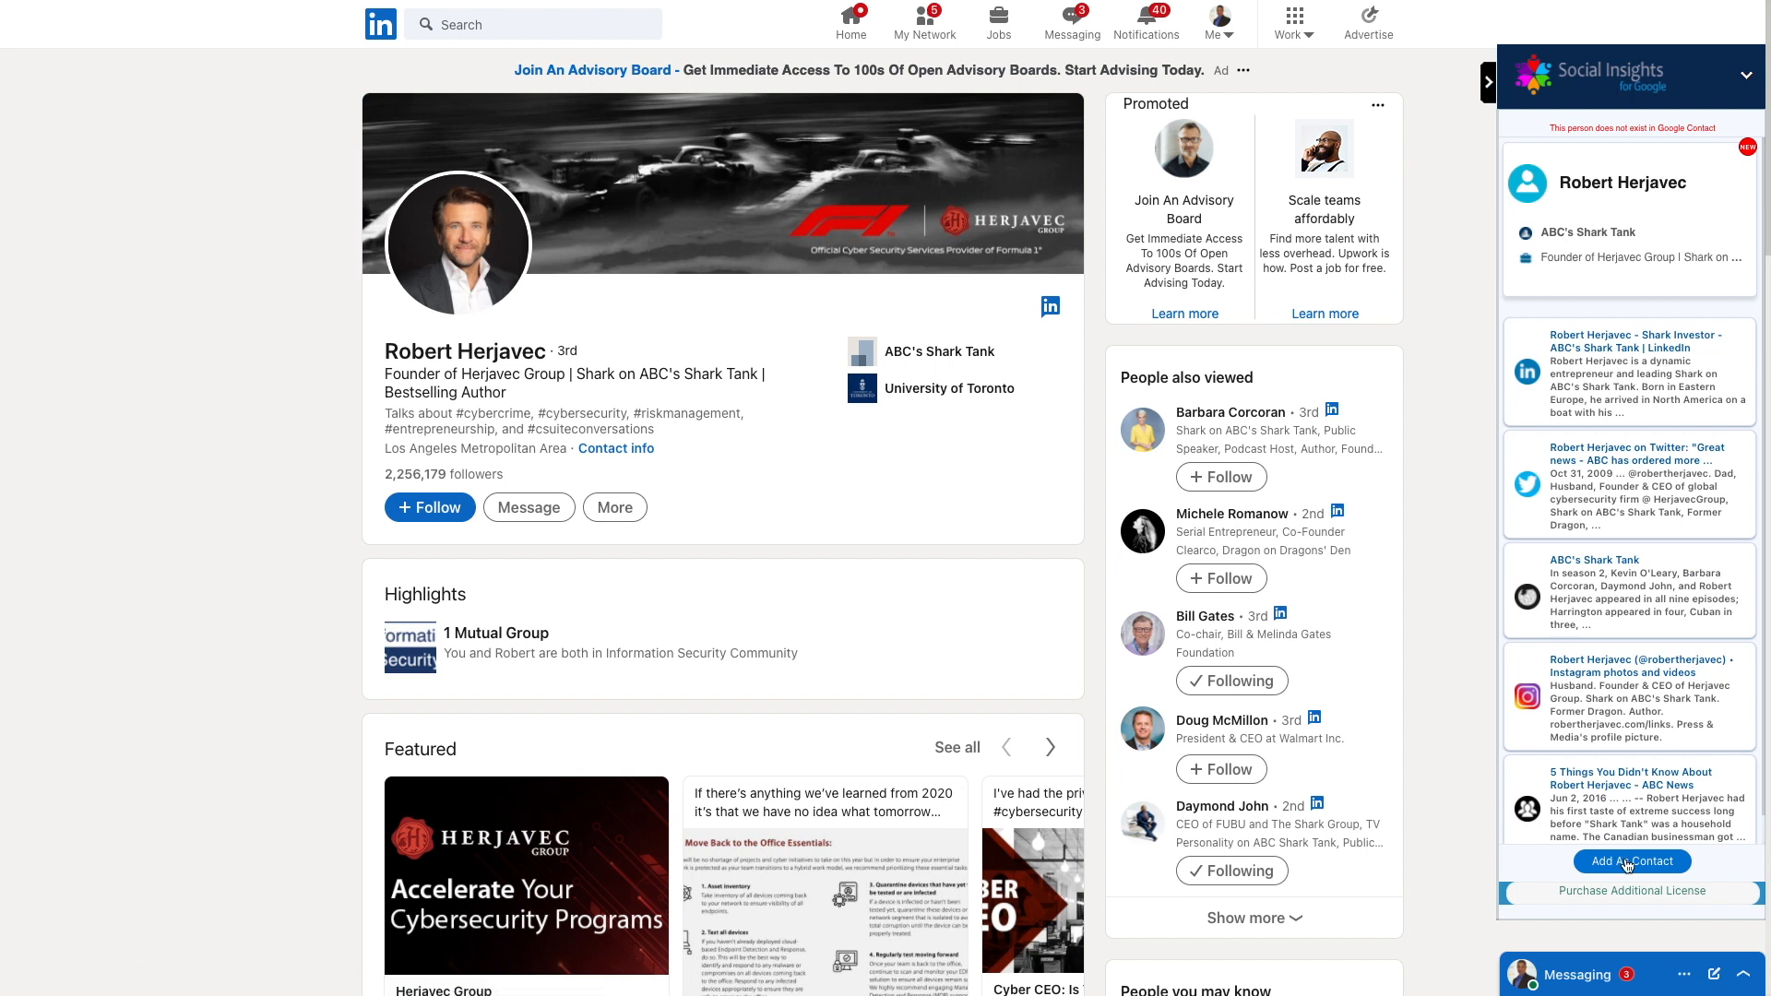
{"action": "left_click", "coordinate": [1628, 861]}
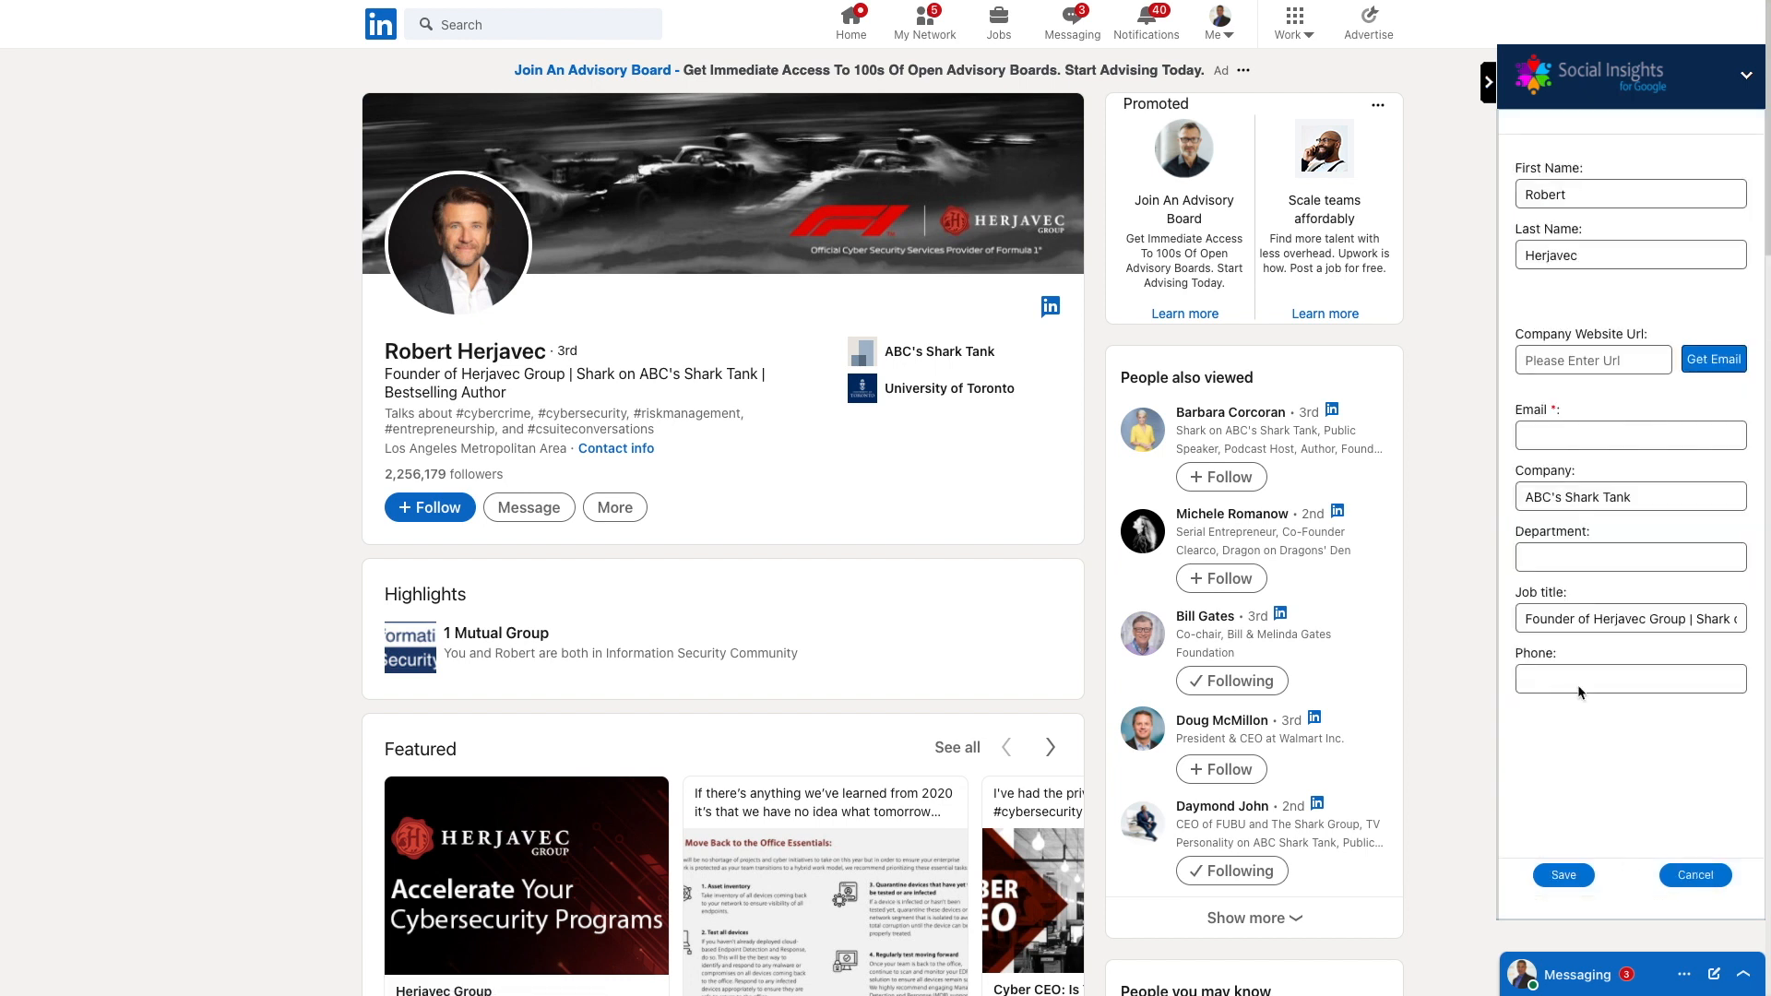
{"action": "left_click", "coordinate": [1592, 360]}
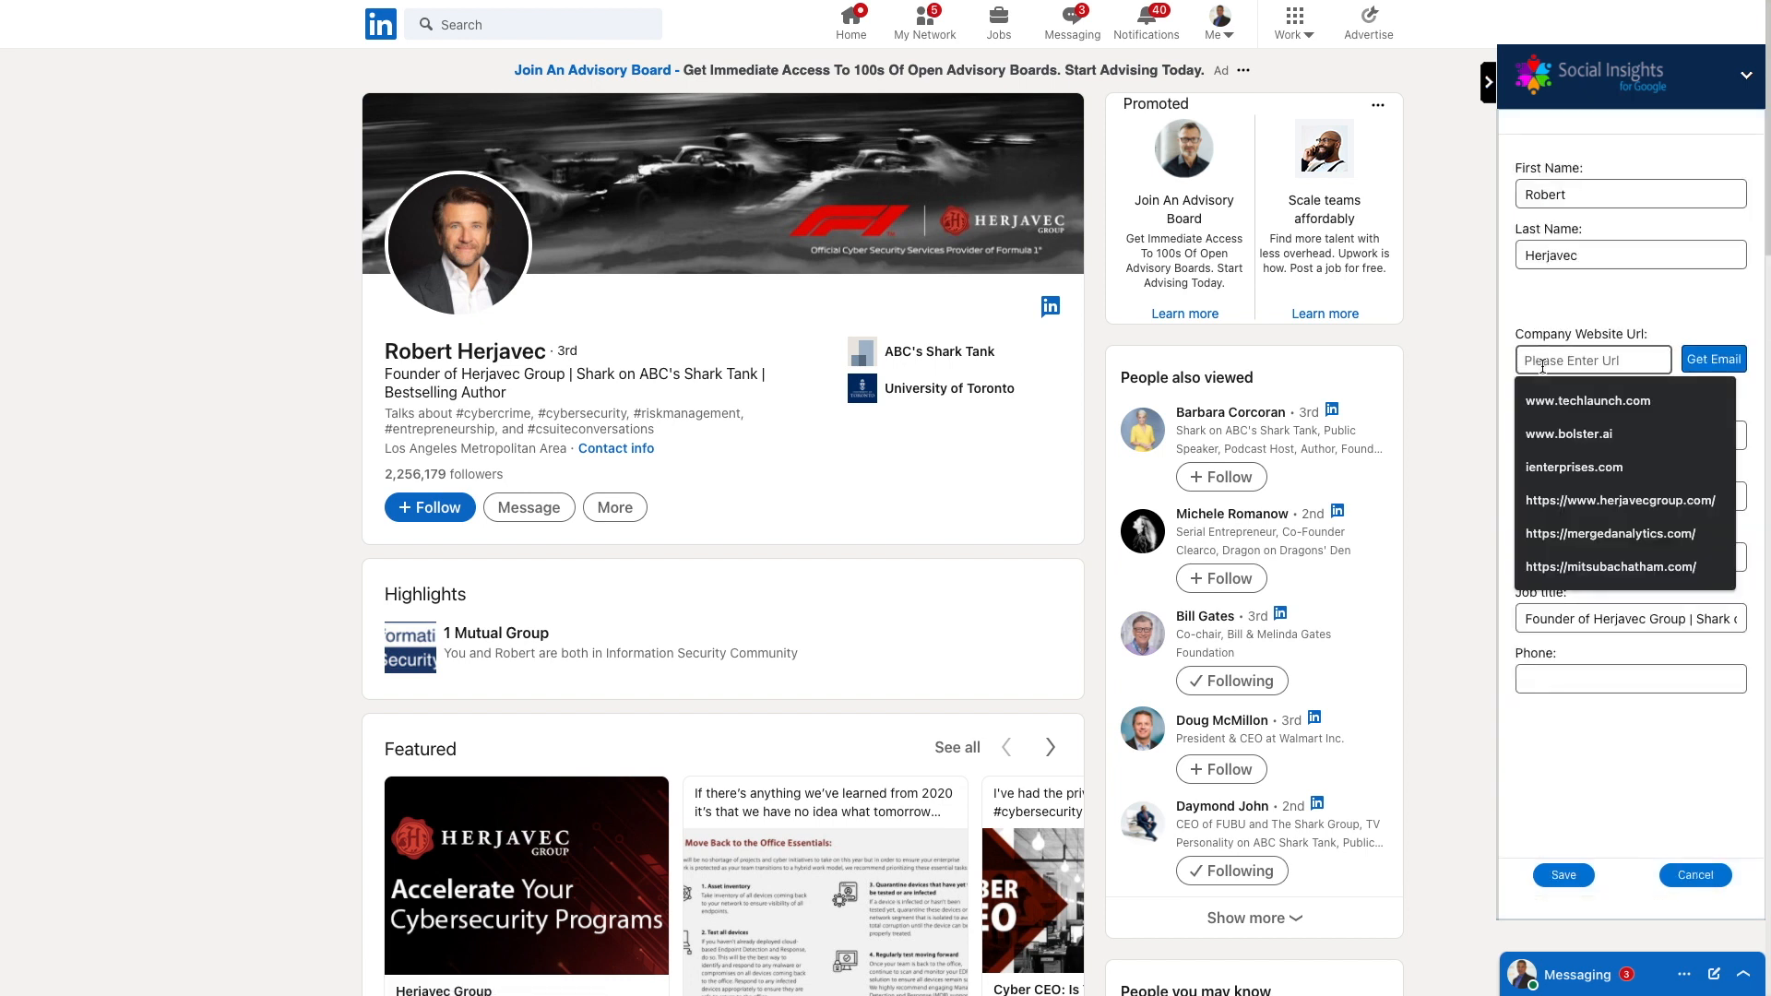
{"action": "left_click", "coordinate": [1711, 358]}
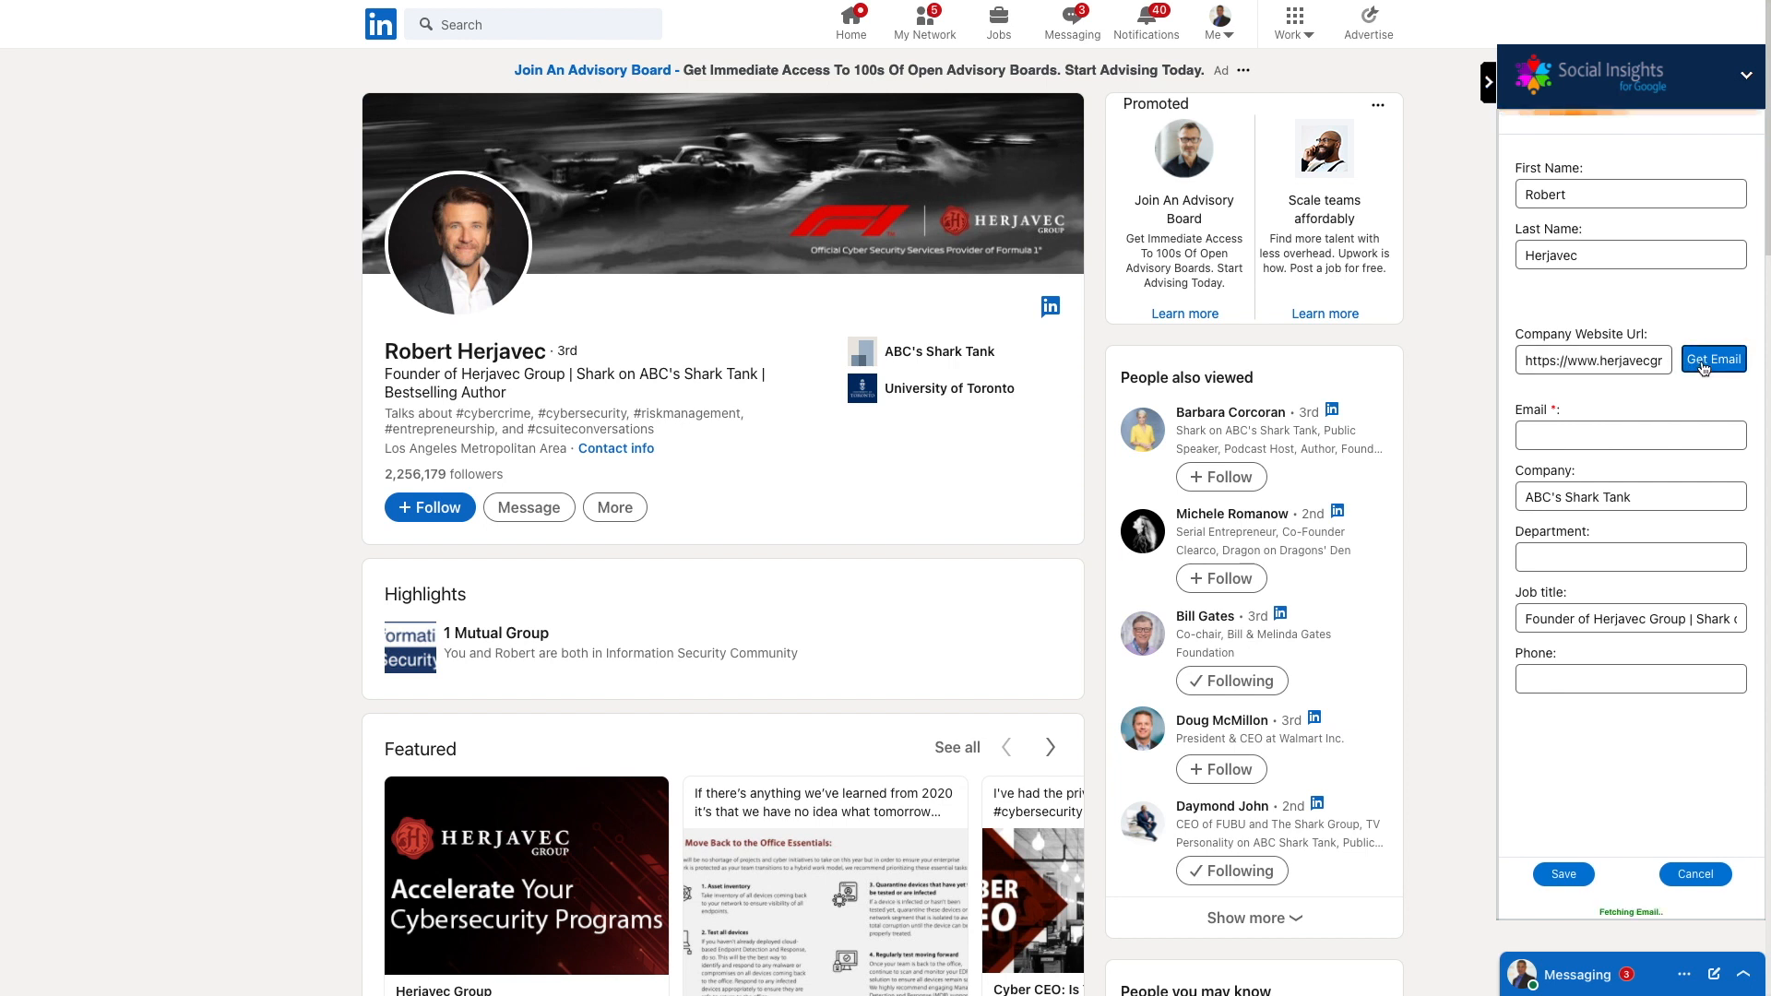
{"action": "left_click", "coordinate": [1713, 358]}
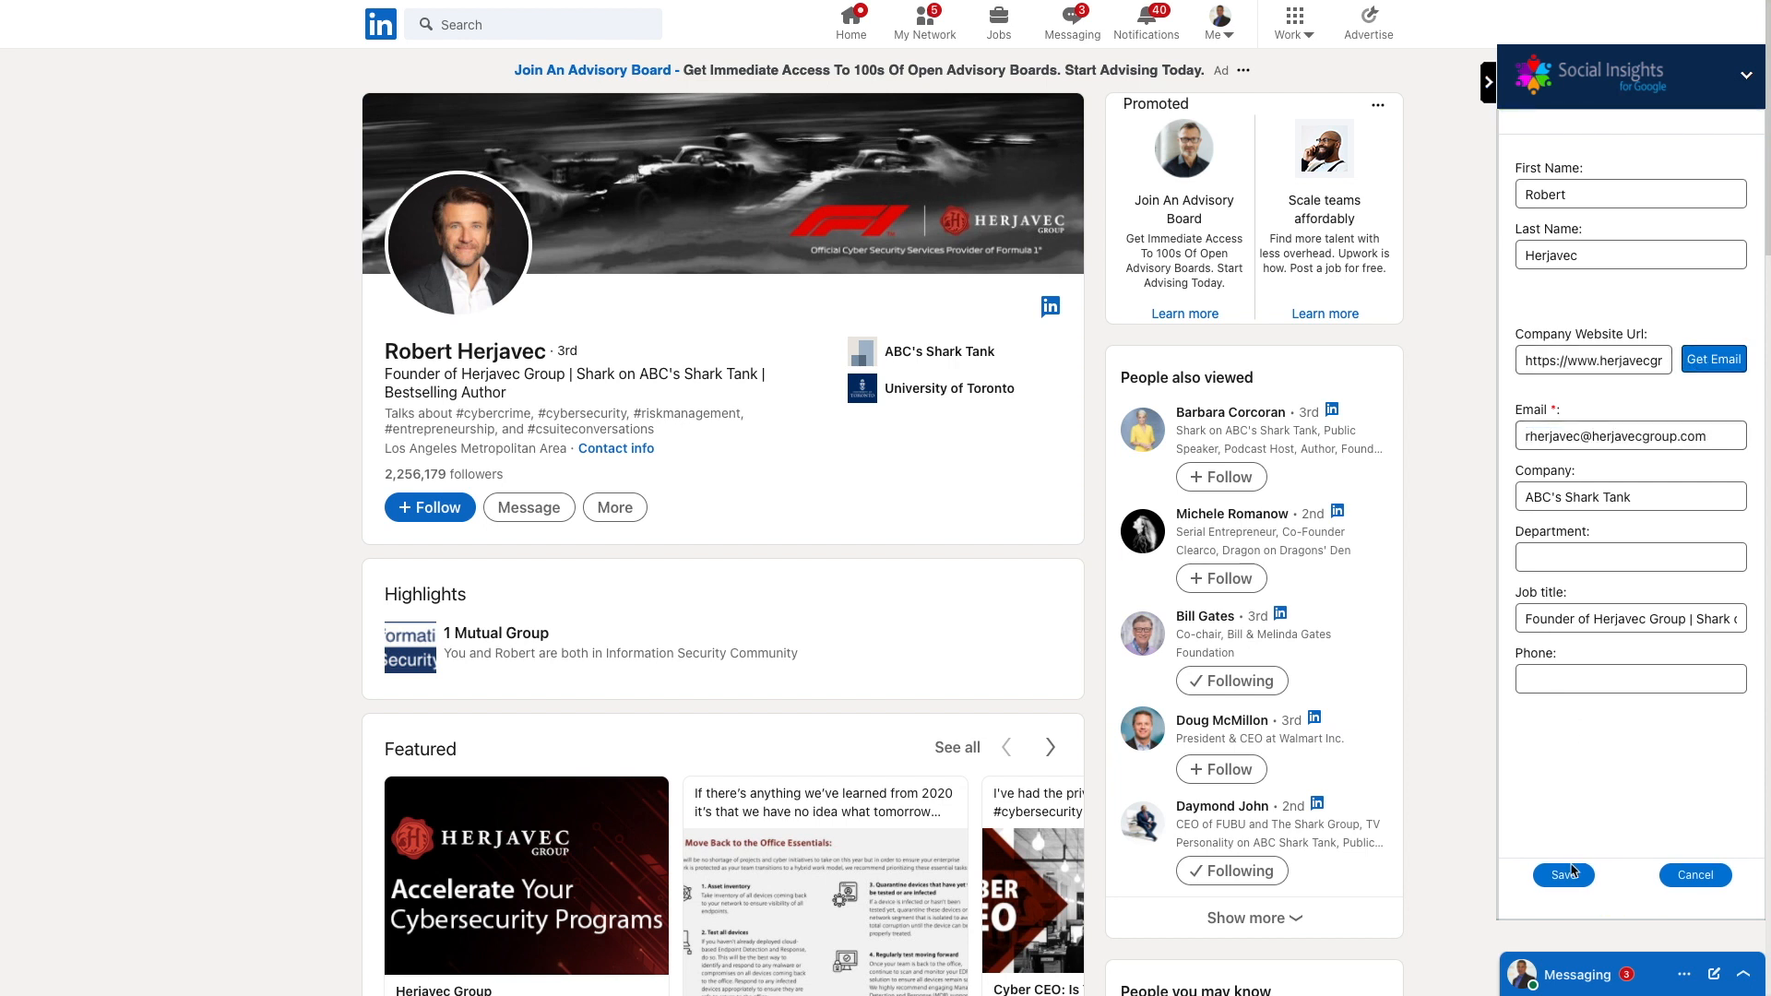
{"action": "left_click", "coordinate": [1562, 874]}
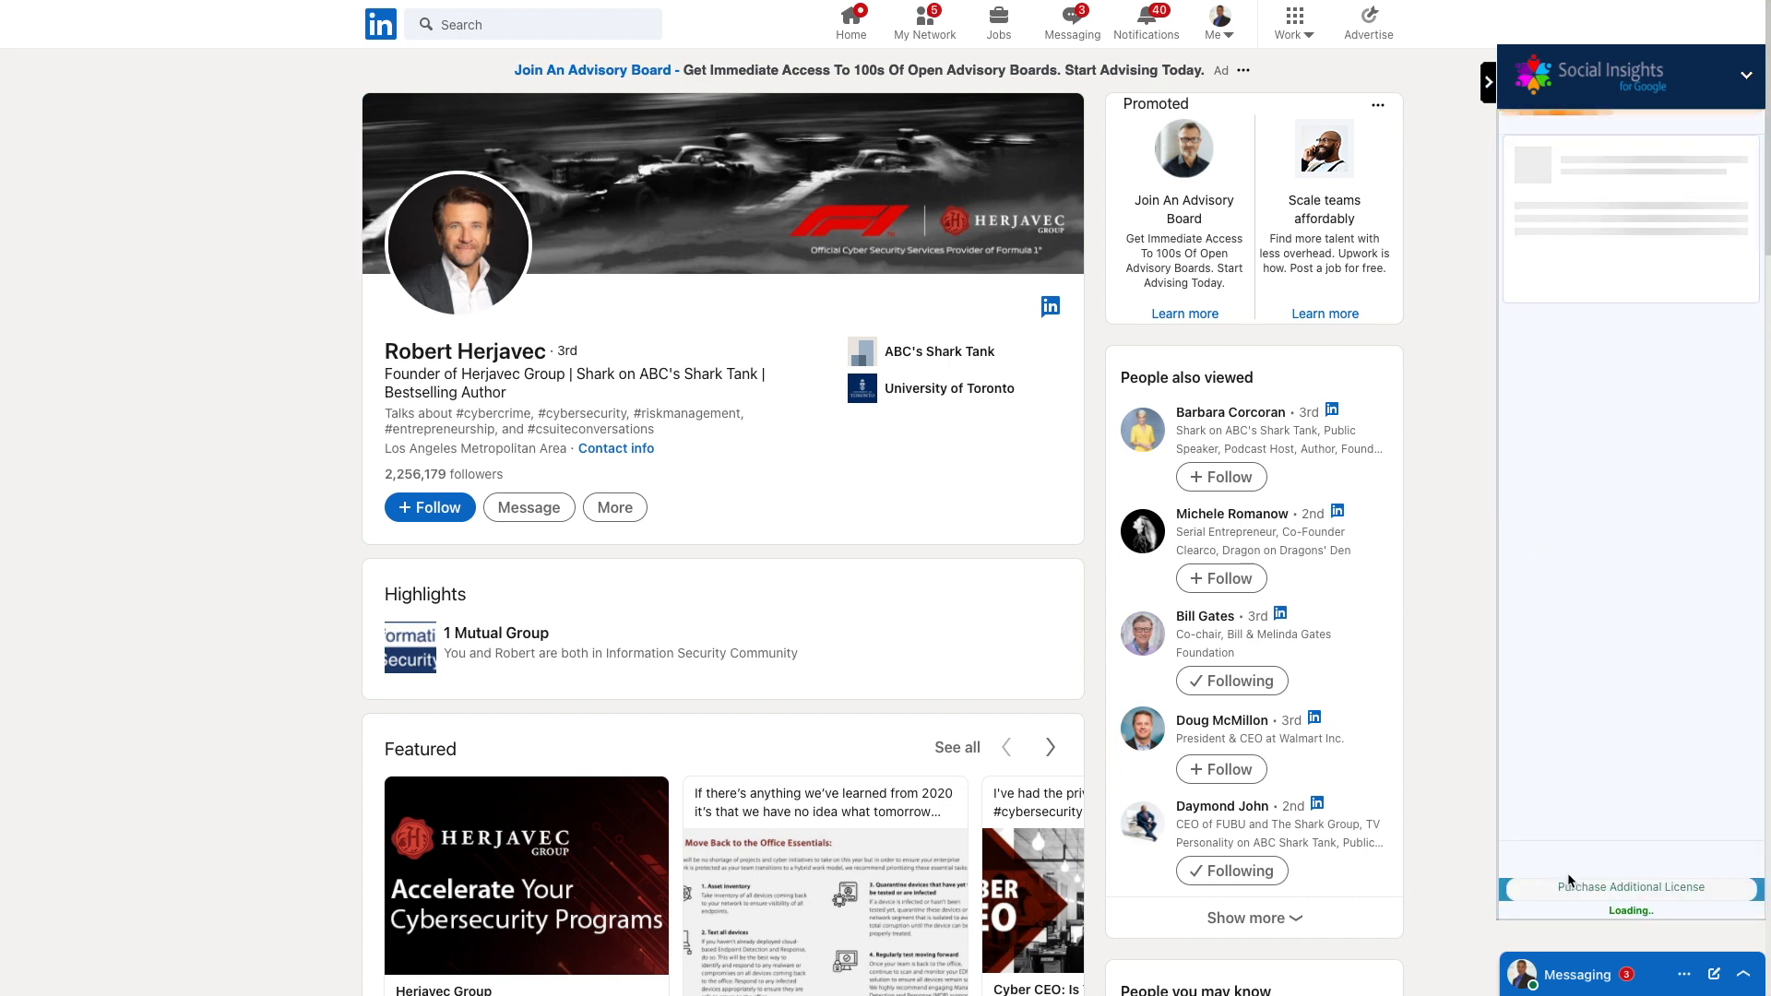